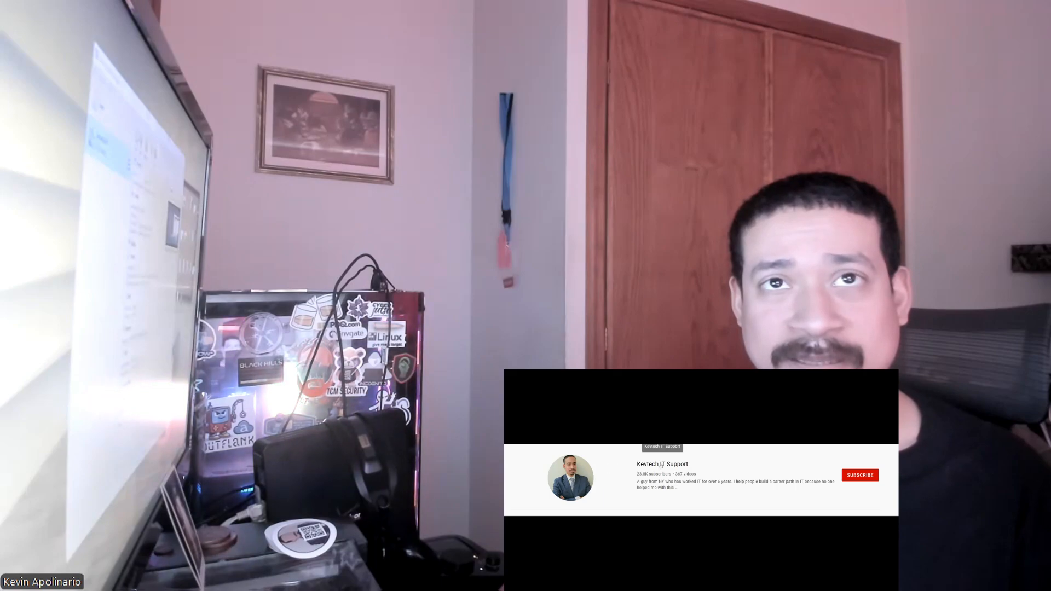
click(861, 474)
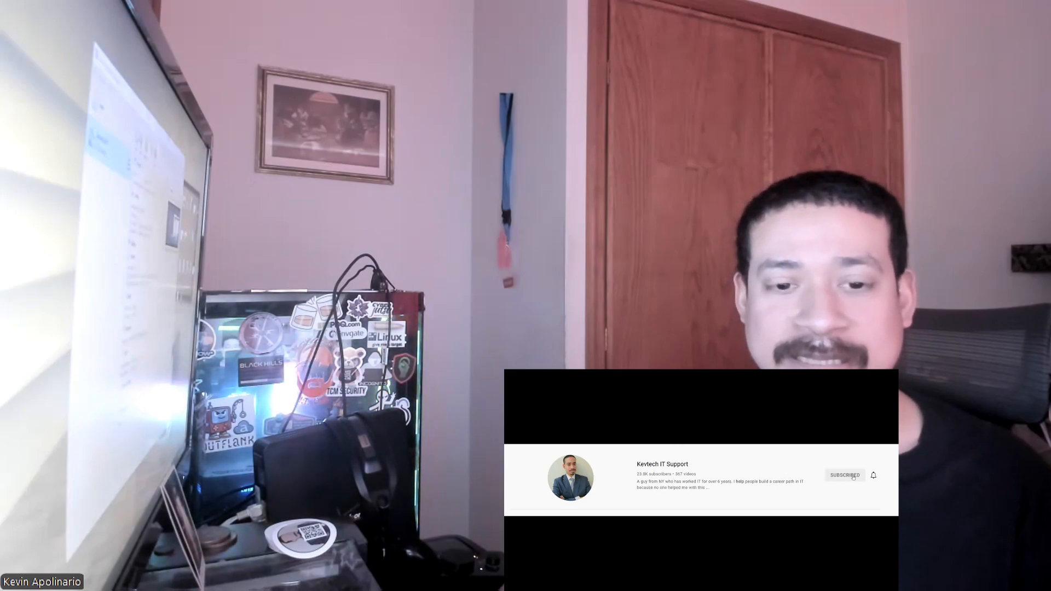
click(873, 475)
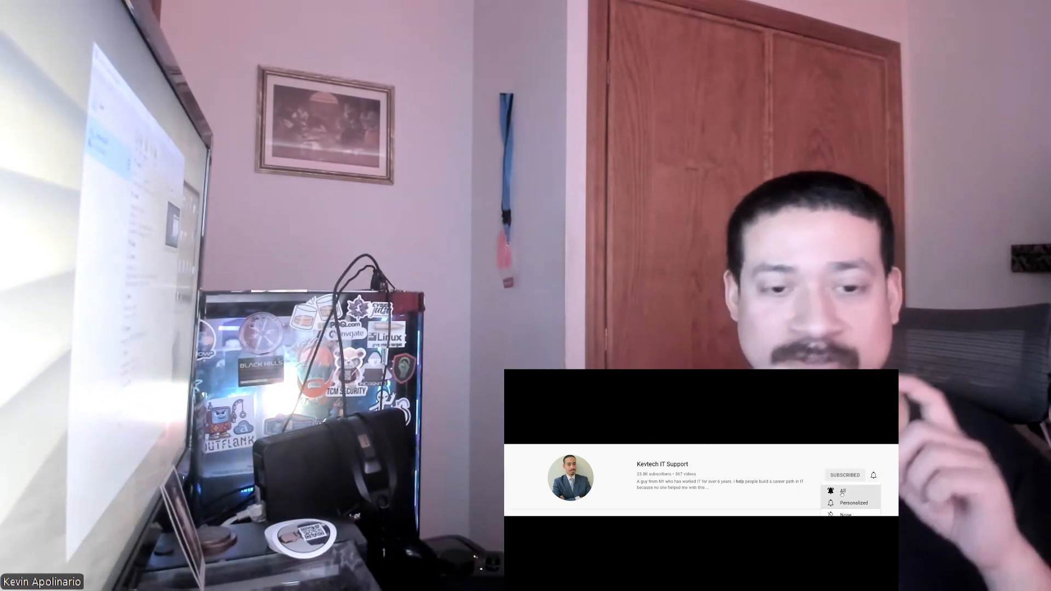